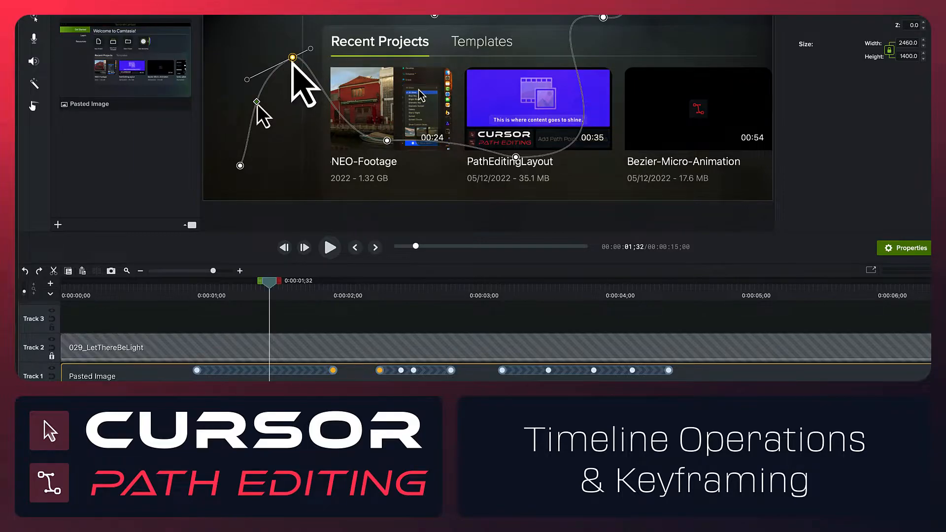
mouse_move(305, 87)
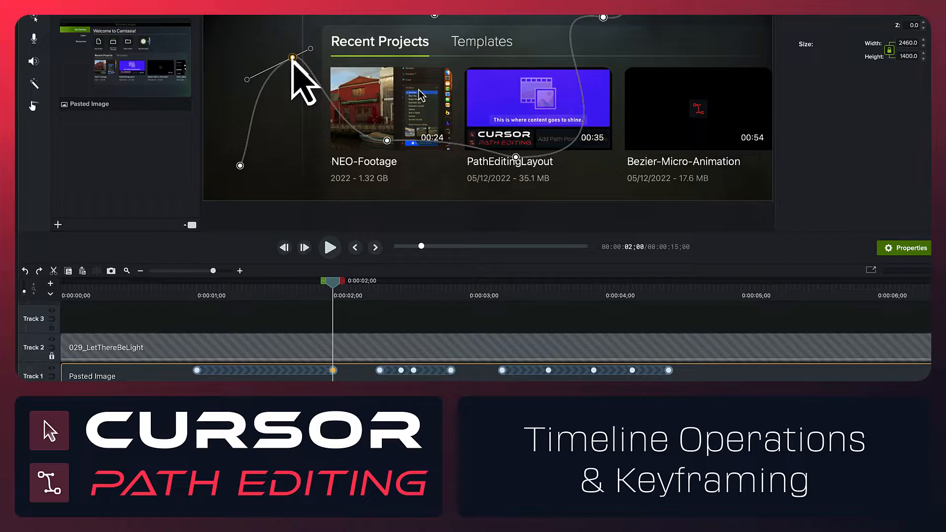
mouse_move(330, 253)
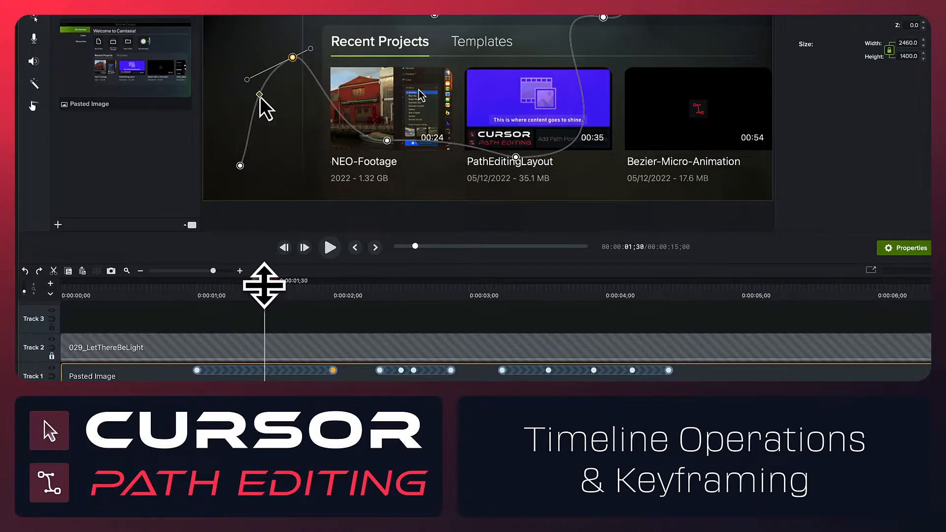
Step: Move the first cursor keyframe earlier and its end keyframe from 2;00 to about 1;48
left_click_drag(264, 284, 198, 284)
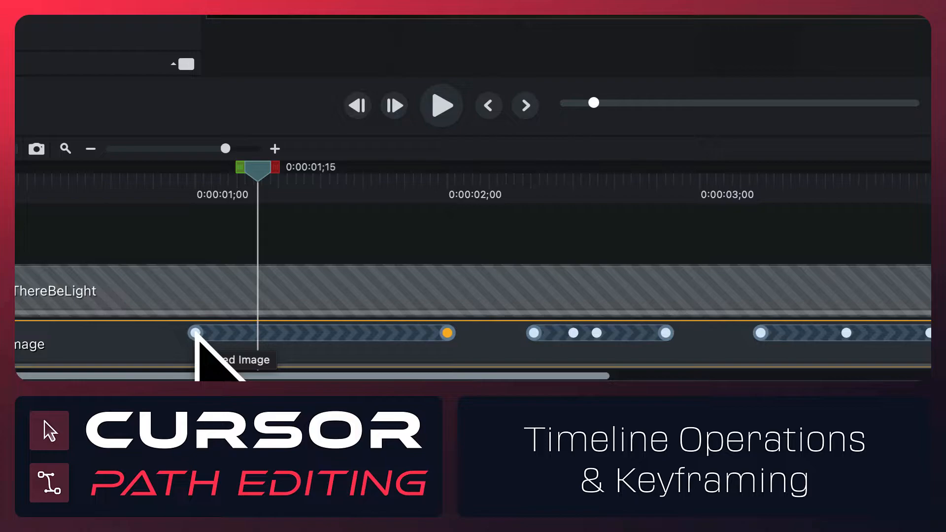
left_click(194, 332)
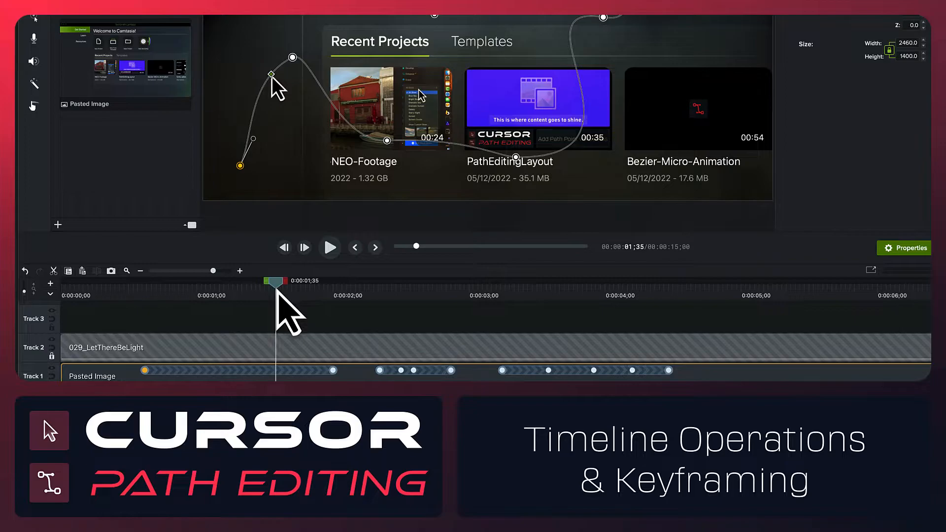
left_click_drag(273, 280, 319, 280)
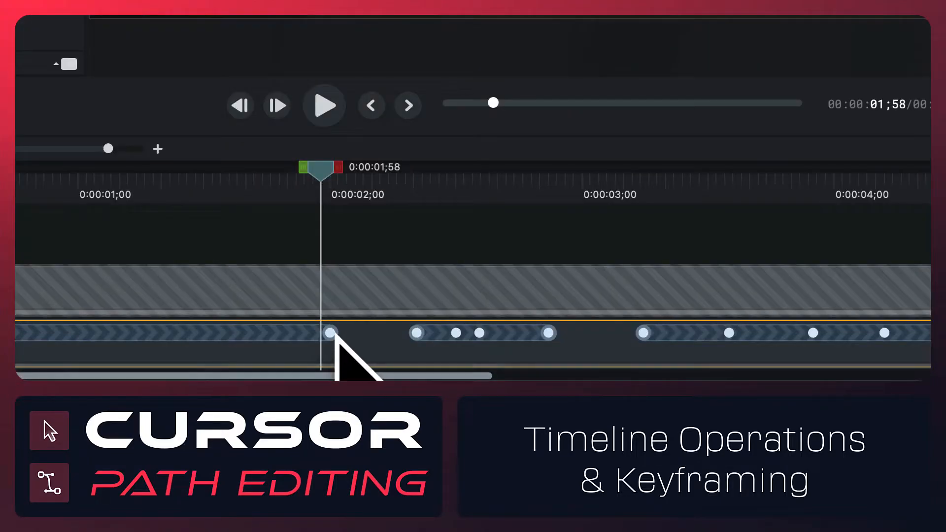
left_click(329, 332)
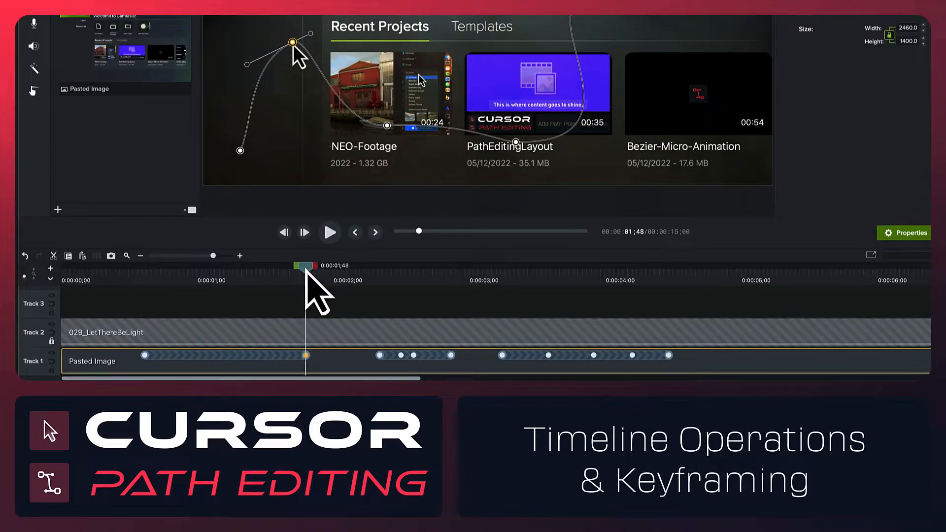
left_click_drag(308, 265, 241, 265)
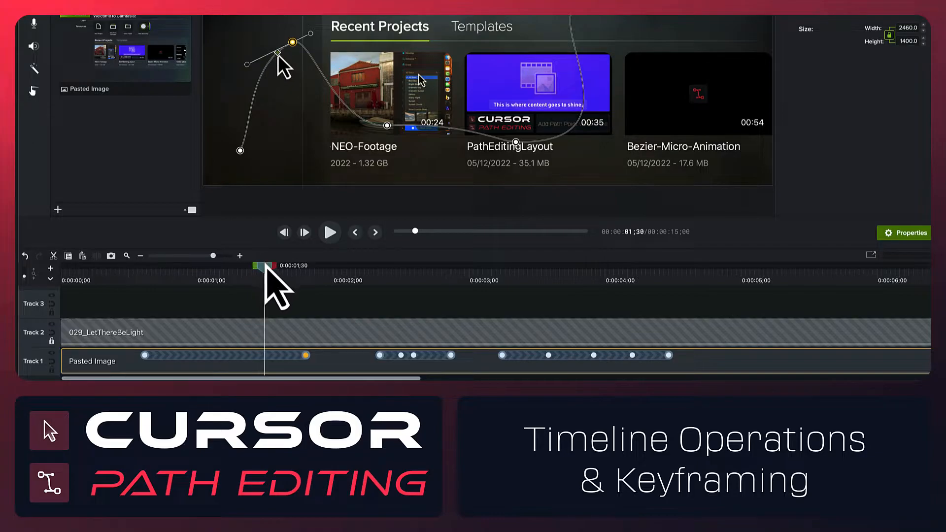
left_click_drag(272, 265, 216, 265)
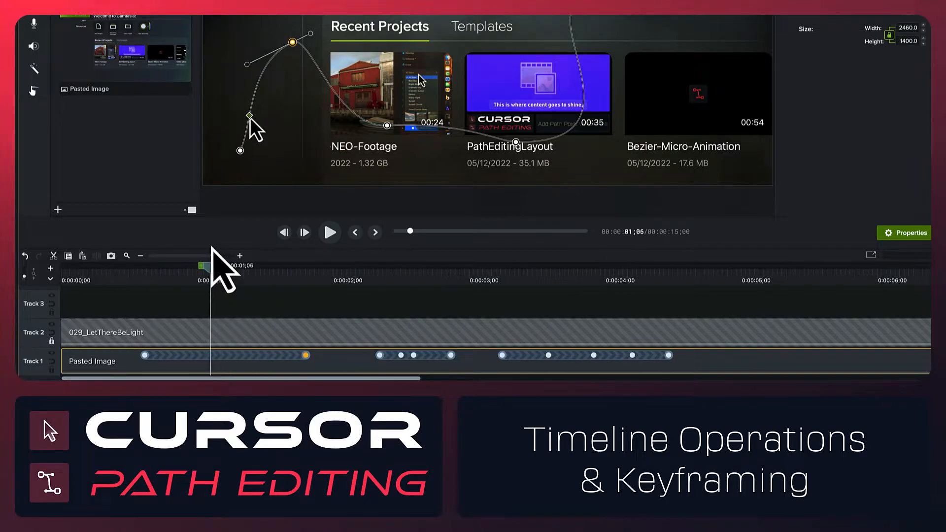
left_click_drag(224, 265, 233, 265)
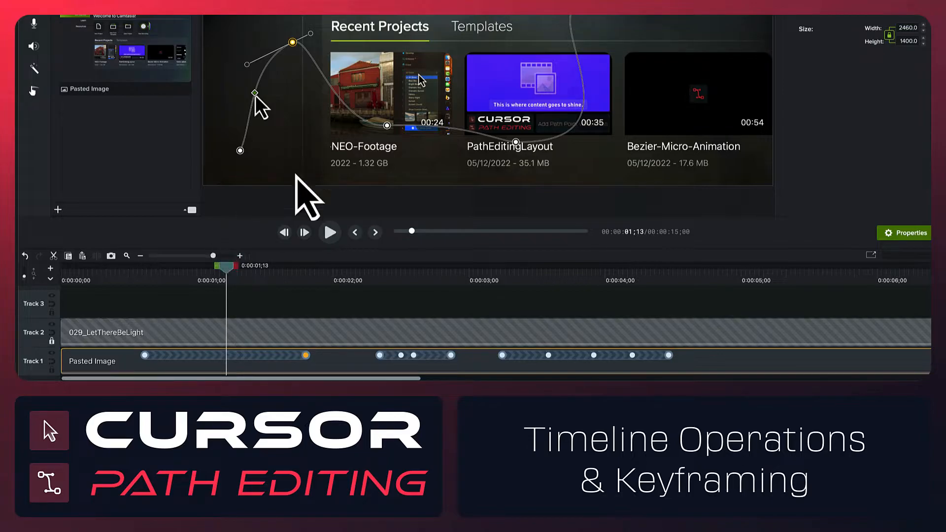
mouse_move(235, 372)
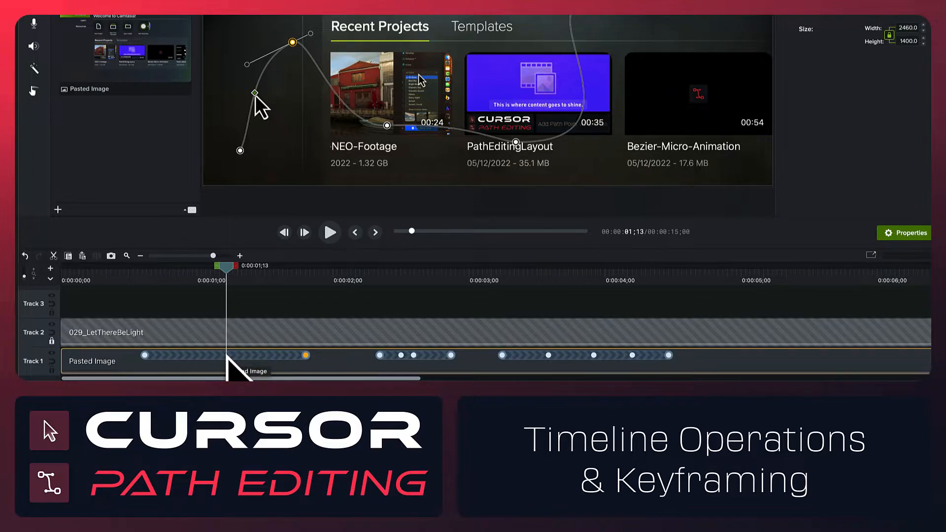
right_click(229, 361)
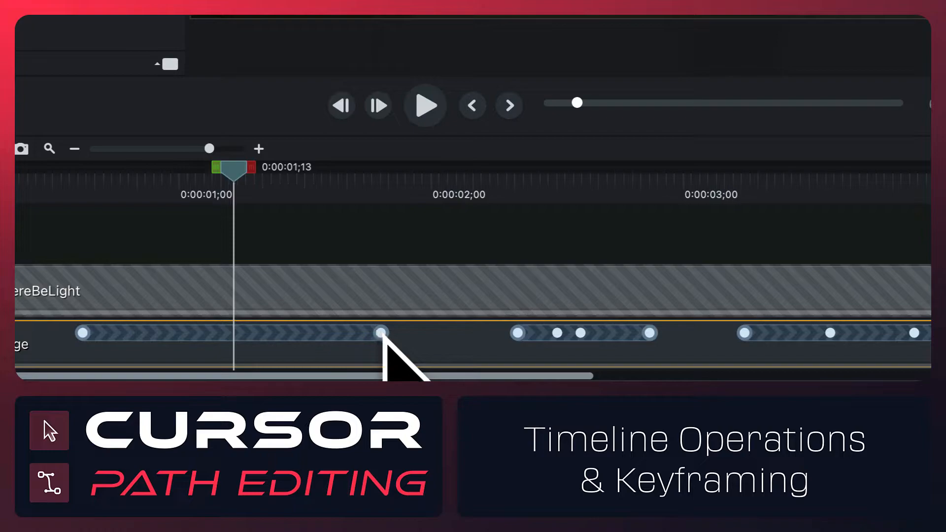
mouse_move(102, 350)
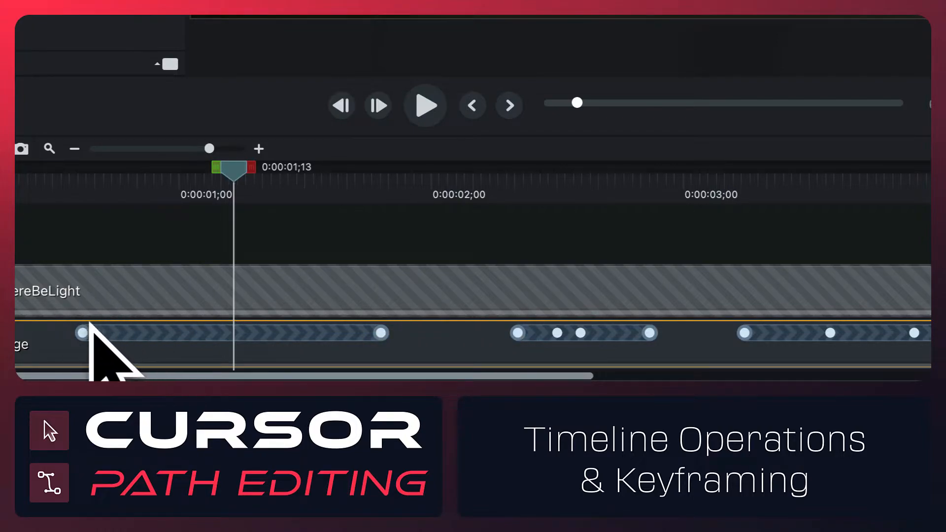
left_click(82, 332)
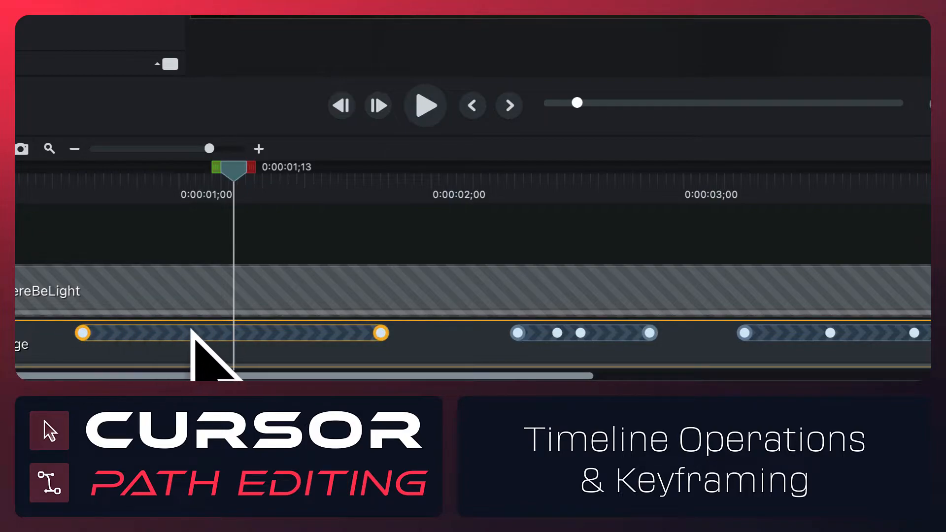
left_click_drag(232, 171, 117, 171)
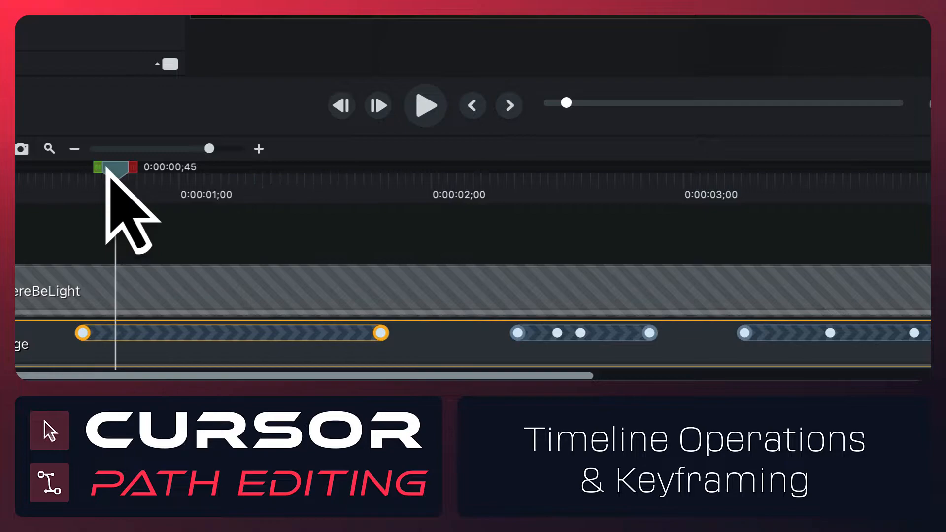
left_click_drag(114, 168, 163, 168)
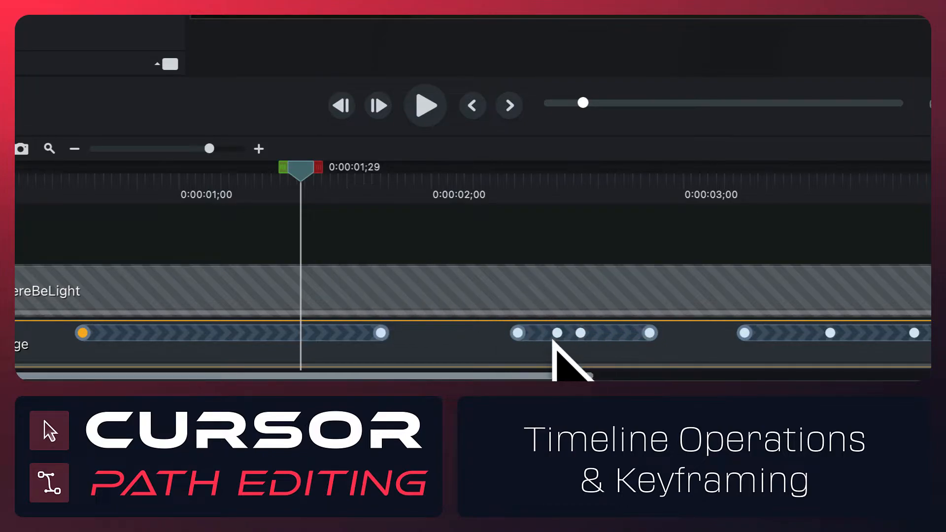
left_click(555, 332)
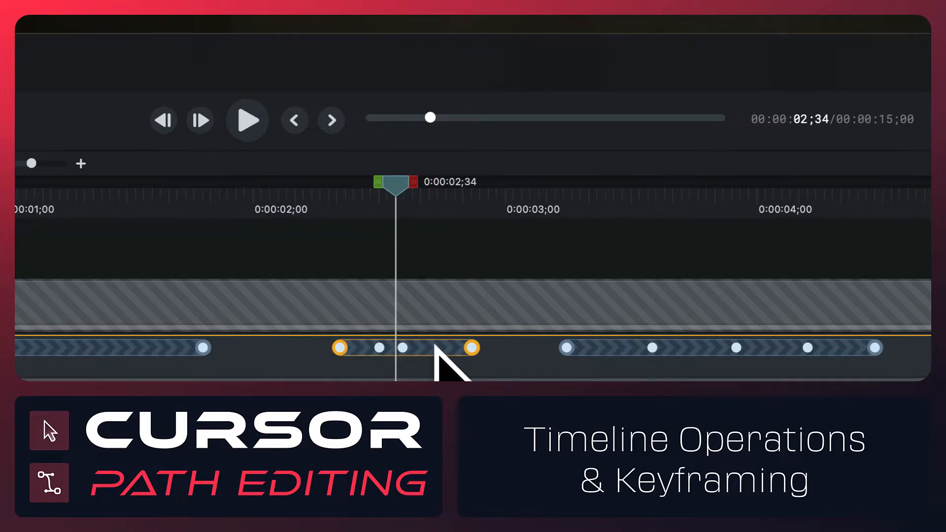
left_click_drag(446, 361, 413, 362)
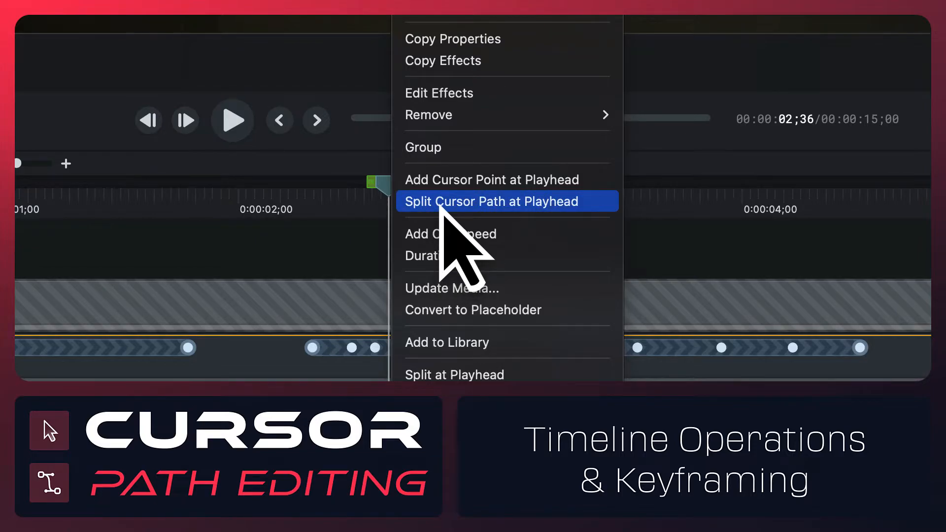
Step: Split the cursor path at the 2;36 playhead and shift the split-off part later for a pause
left_click(491, 201)
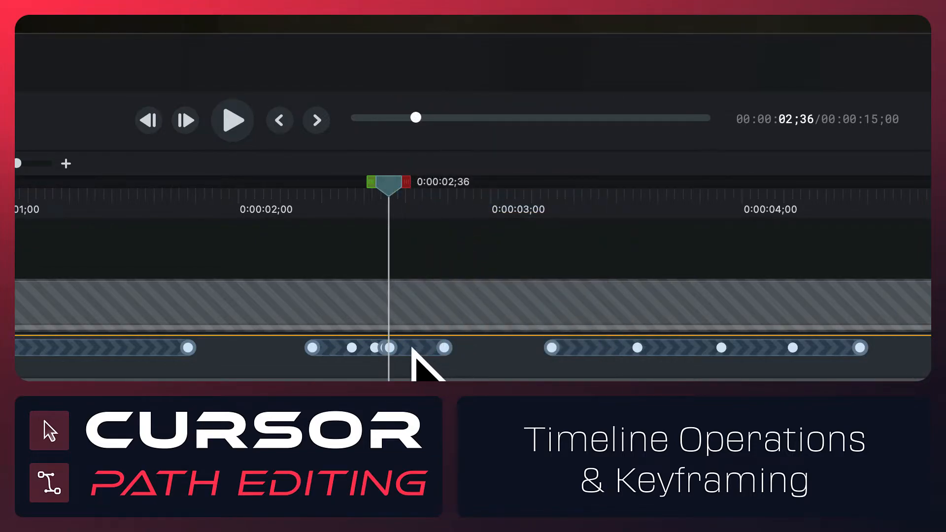
left_click(392, 347)
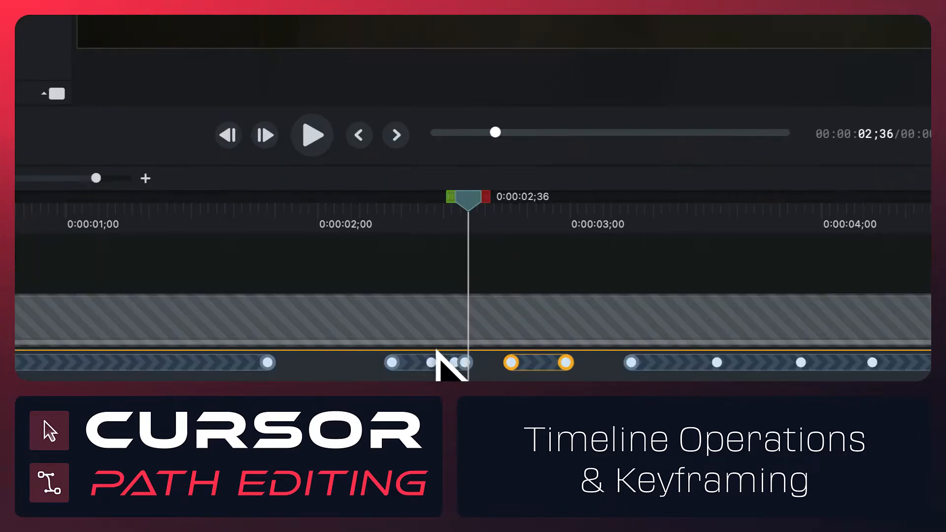
mouse_move(489, 371)
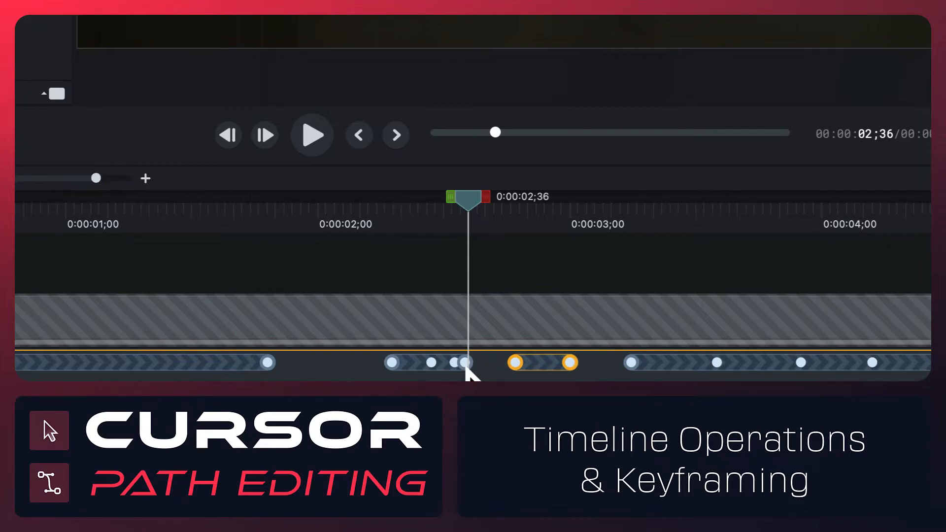
mouse_move(467, 253)
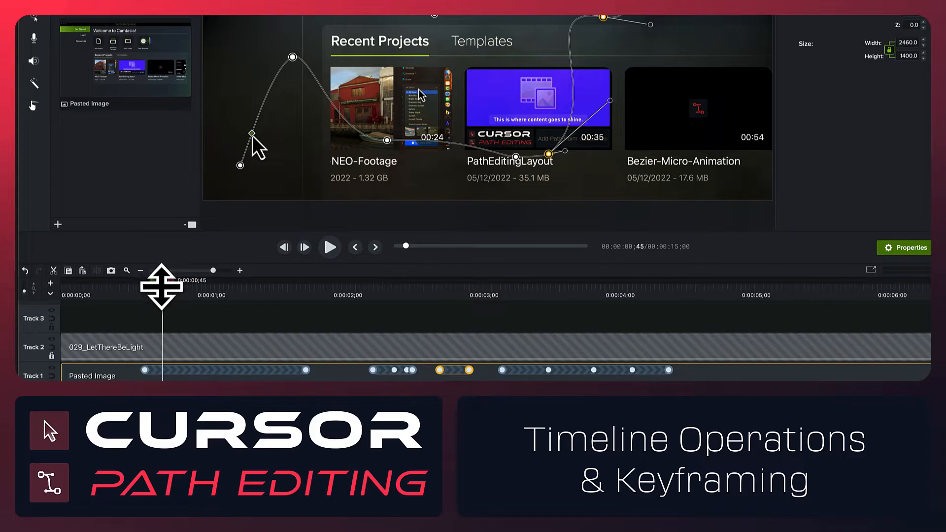
left_click_drag(164, 284, 153, 284)
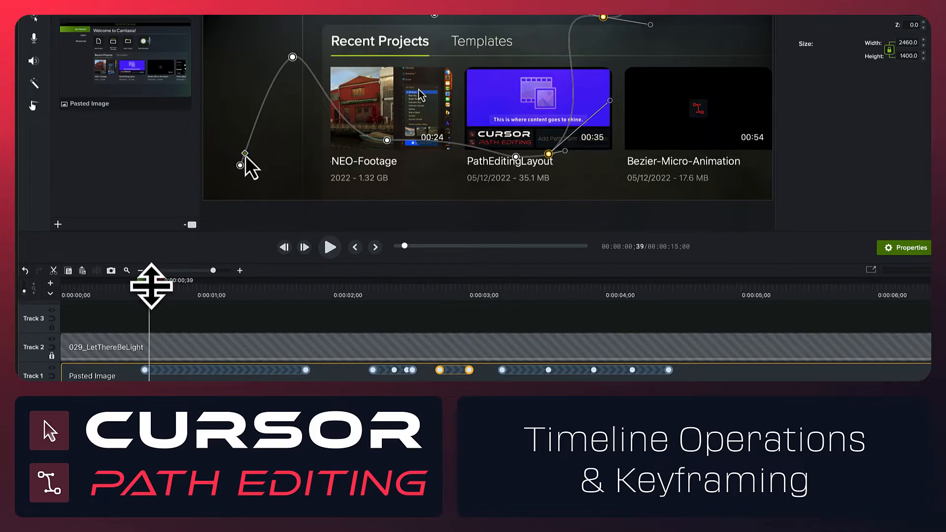
left_click_drag(244, 165, 256, 117)
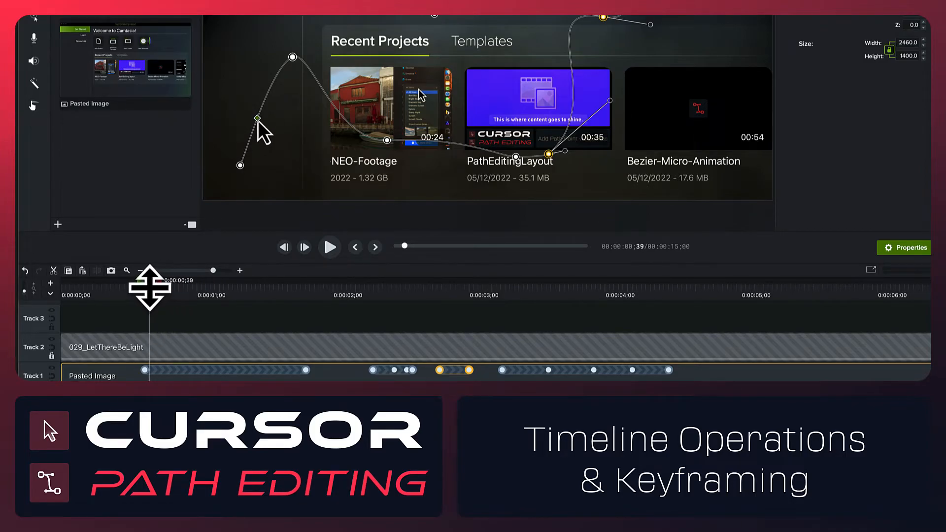
left_click(329, 246)
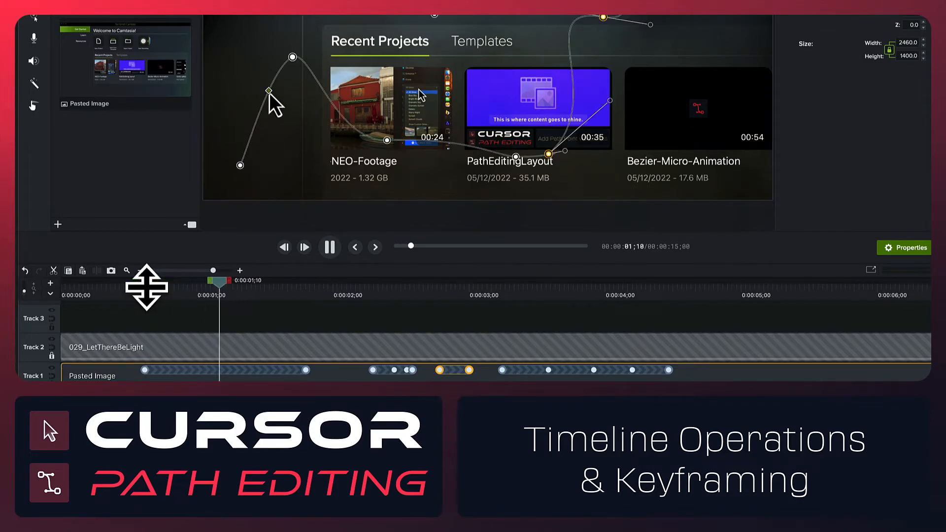
left_click(329, 246)
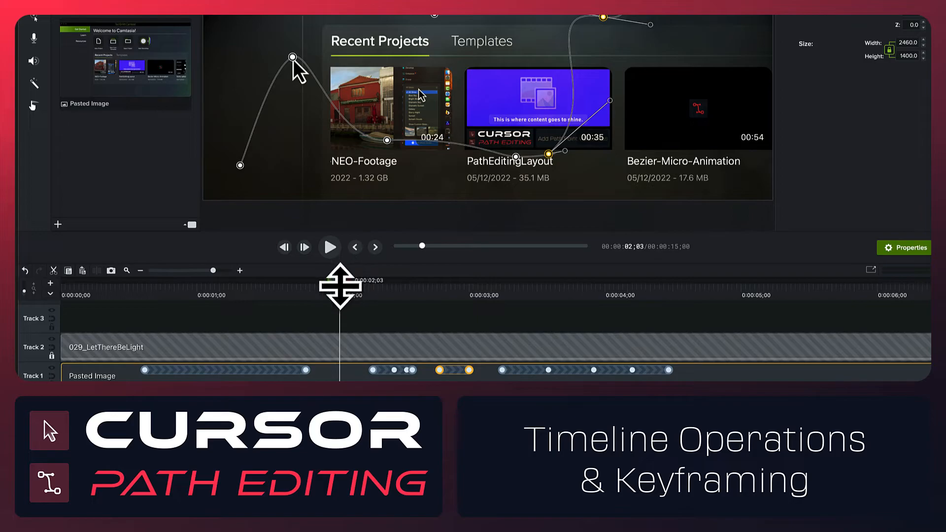
right_click(340, 281)
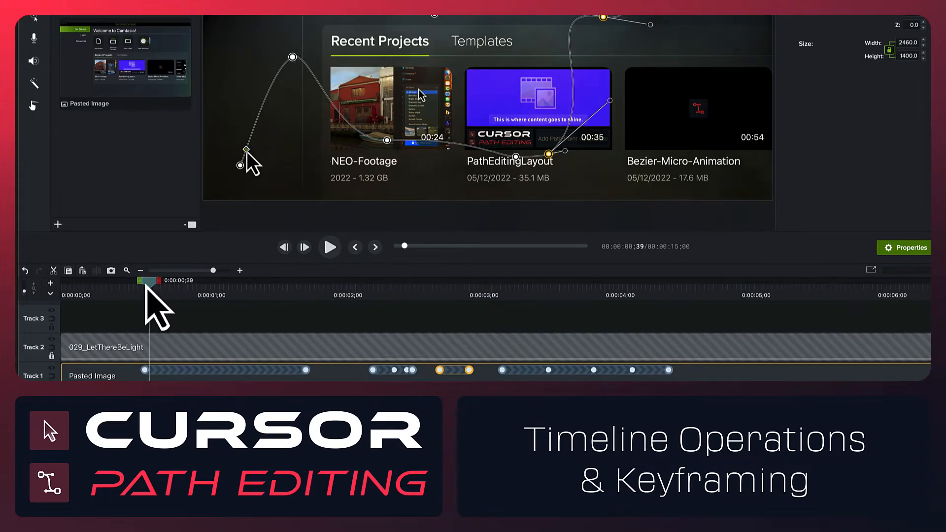
left_click(329, 246)
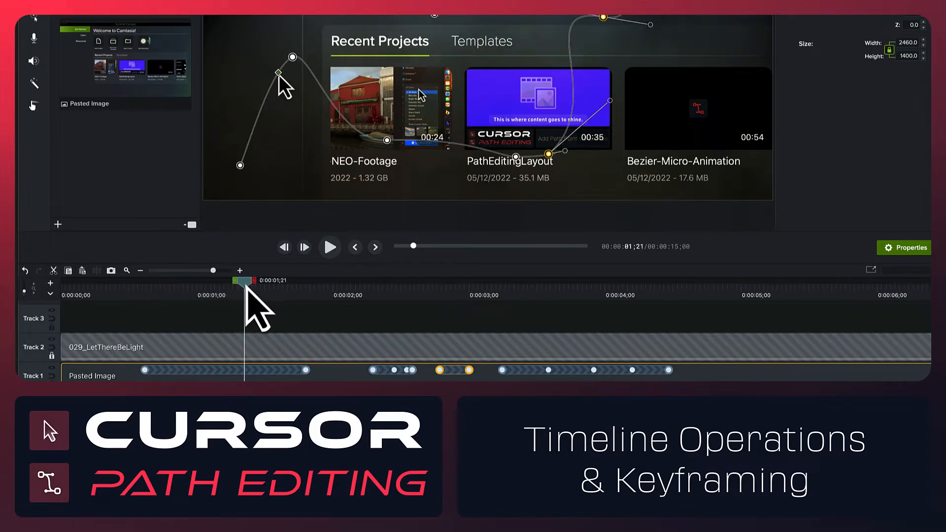
left_click_drag(248, 278, 171, 279)
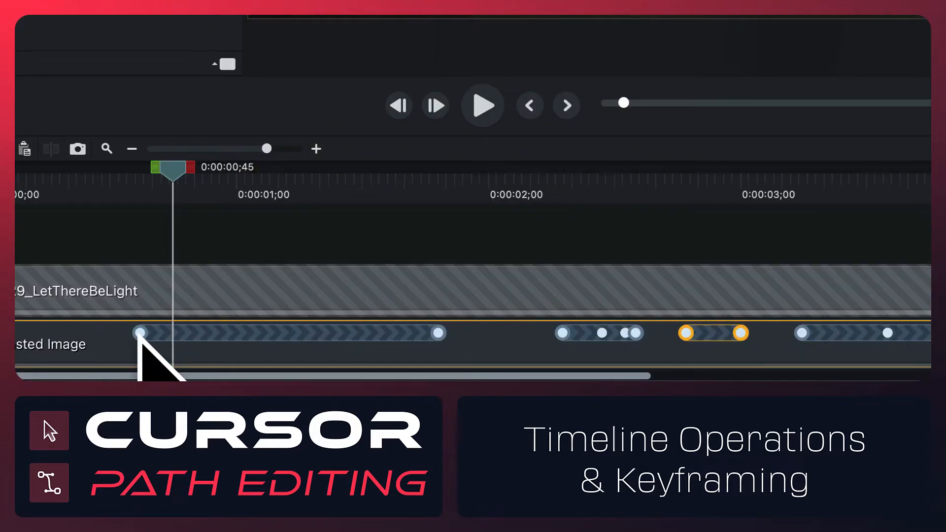
Step: Select the first curve's peak point and set its easing to Ease In
left_click(139, 332)
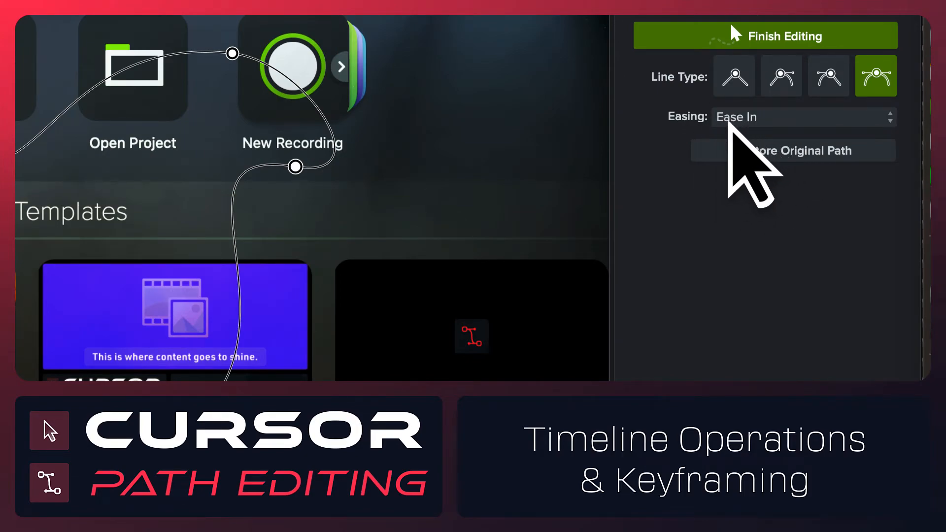
left_click(802, 117)
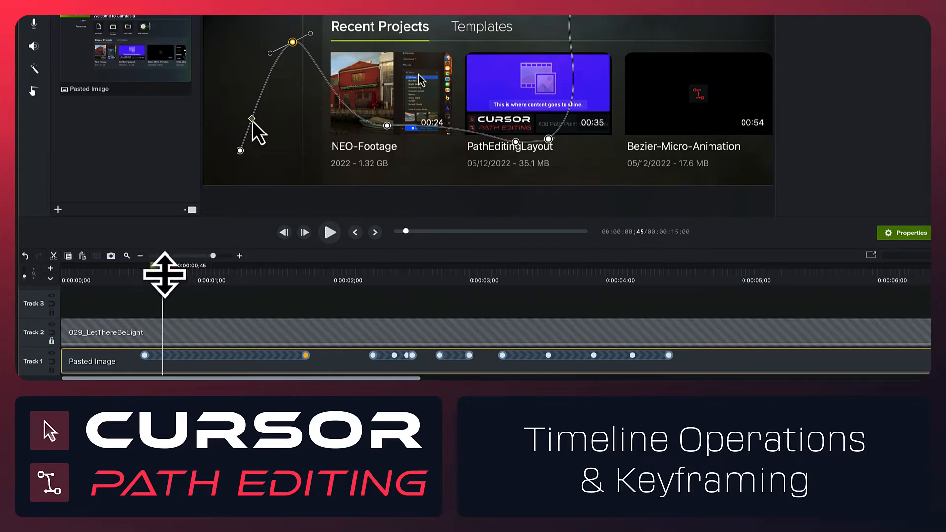
Step: Select the path's starting keyframe at 0;45, showing Easing: Ease None
left_click_drag(165, 275, 143, 275)
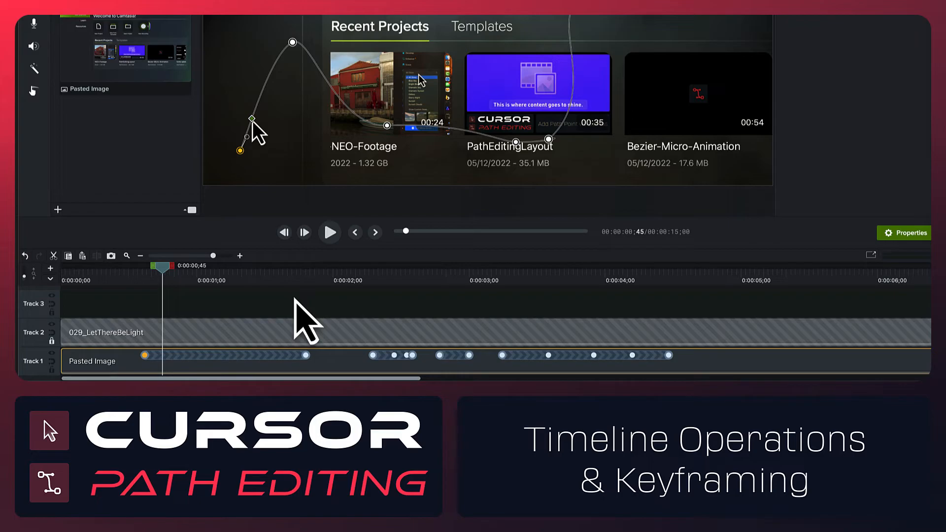
mouse_move(673, 133)
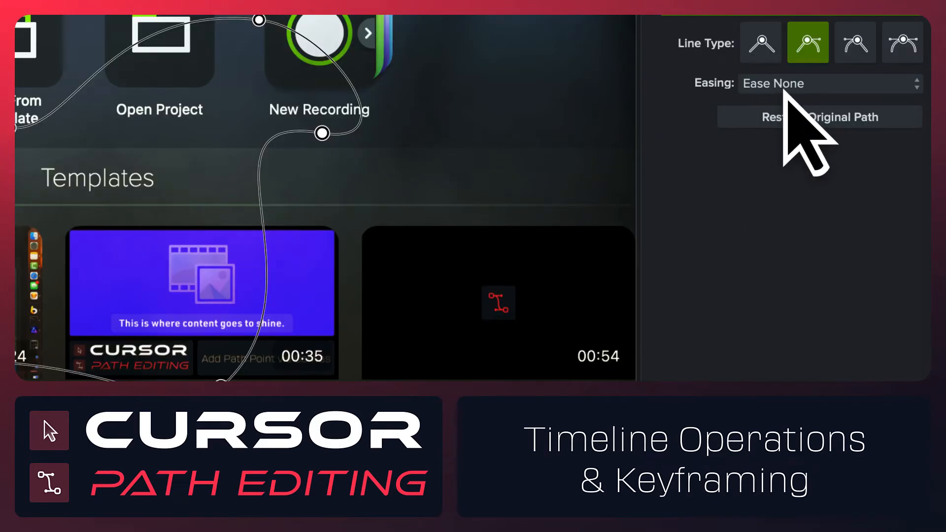
Step: Choose a new easing option for the cursor path's starting point
left_click(829, 83)
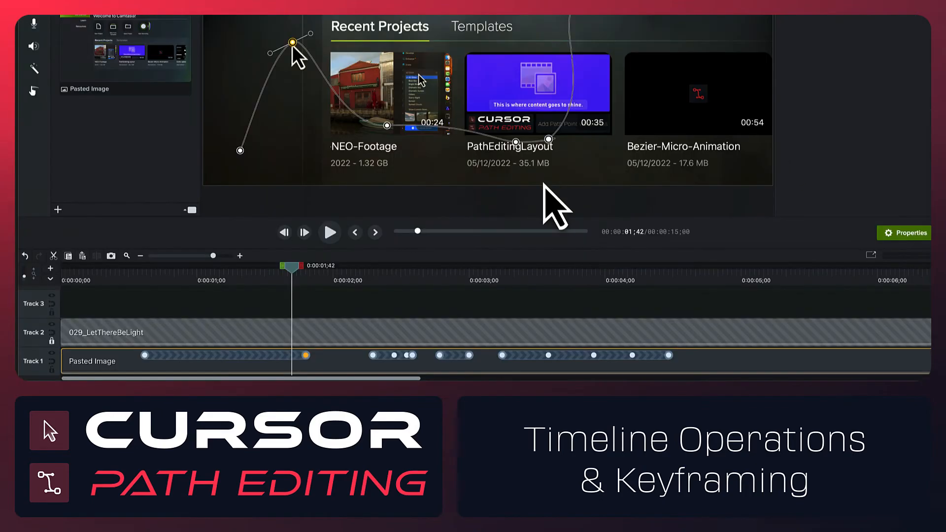
left_click_drag(292, 265, 205, 272)
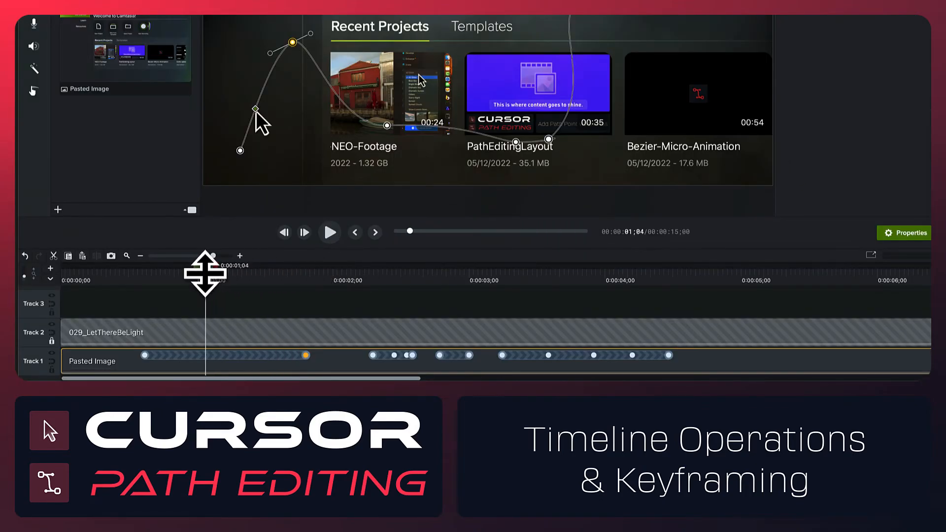
left_click_drag(205, 272, 145, 273)
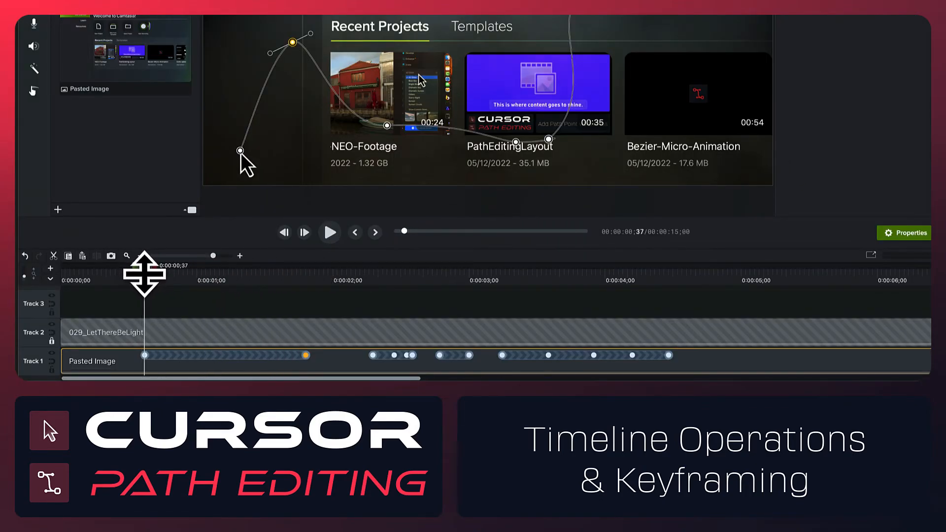
left_click_drag(145, 275, 166, 274)
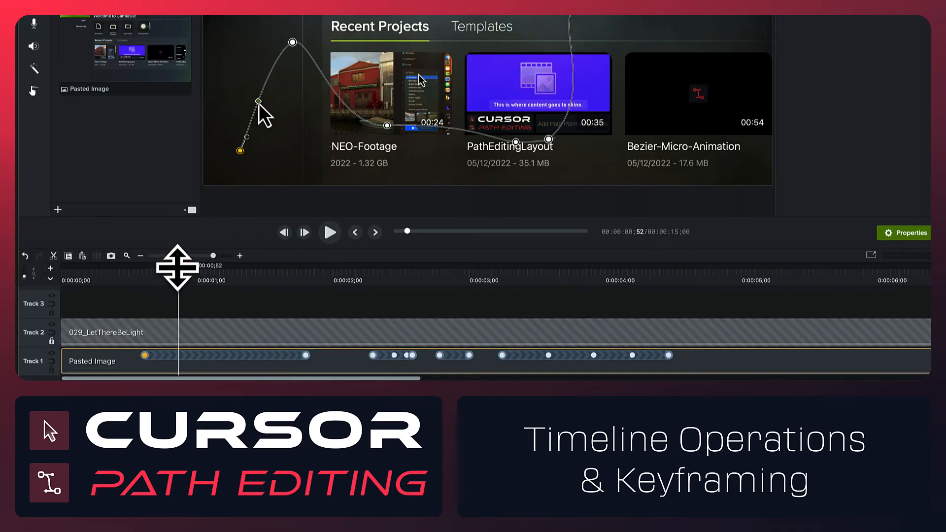
left_click_drag(178, 272, 146, 275)
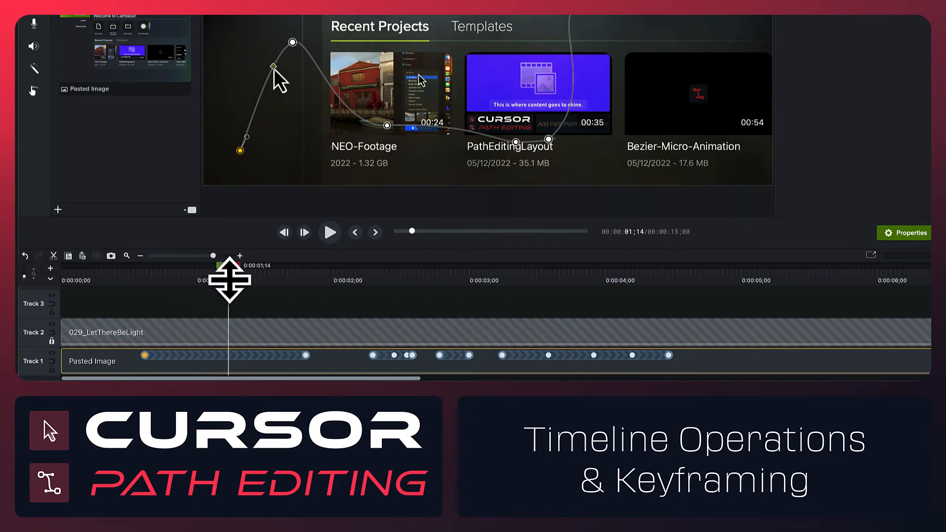
left_click_drag(229, 265, 285, 265)
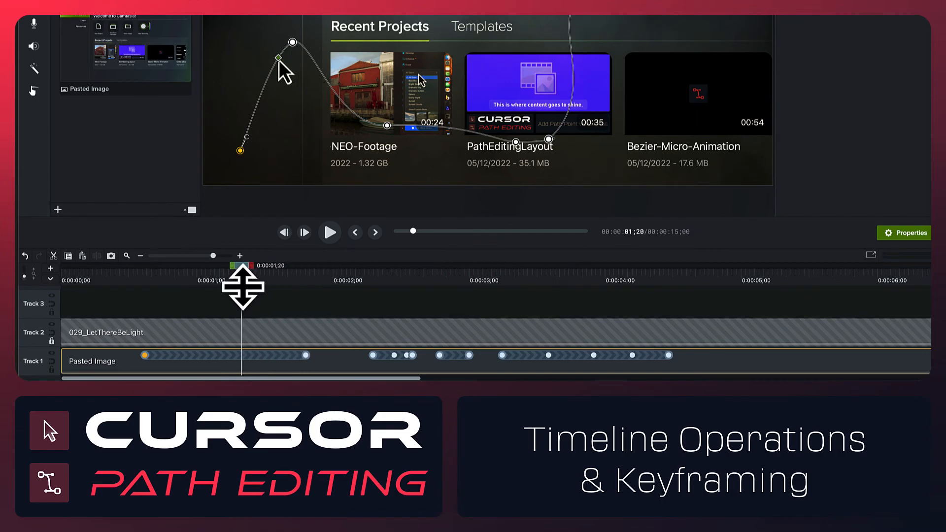
left_click_drag(243, 283, 186, 276)
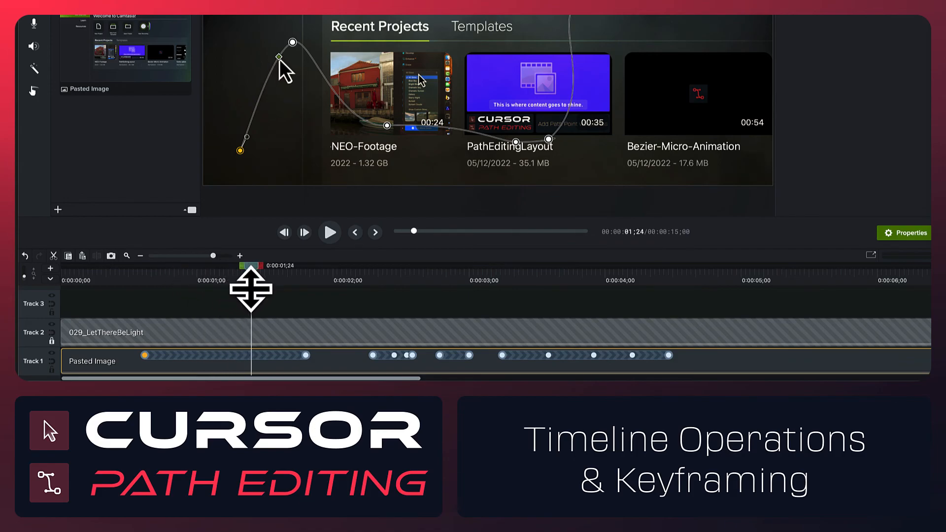
left_click_drag(251, 286, 212, 283)
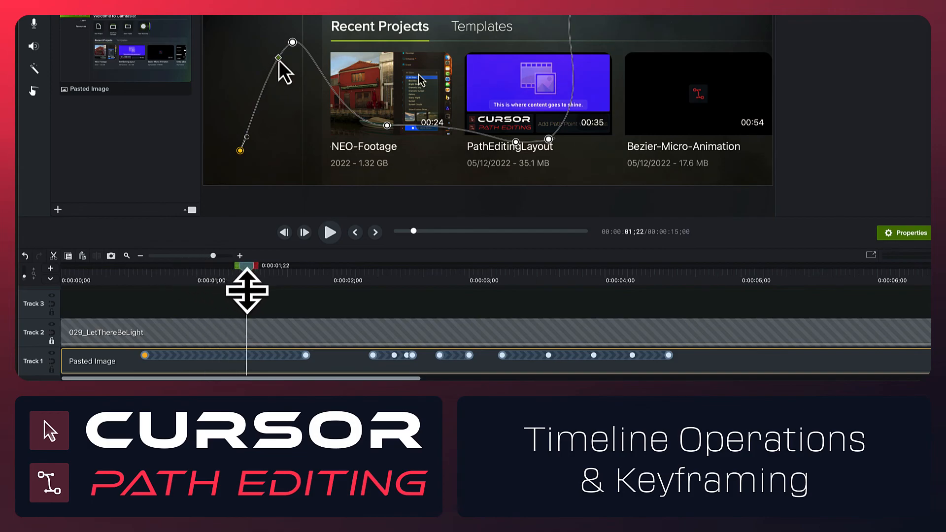
left_click_drag(246, 265, 301, 265)
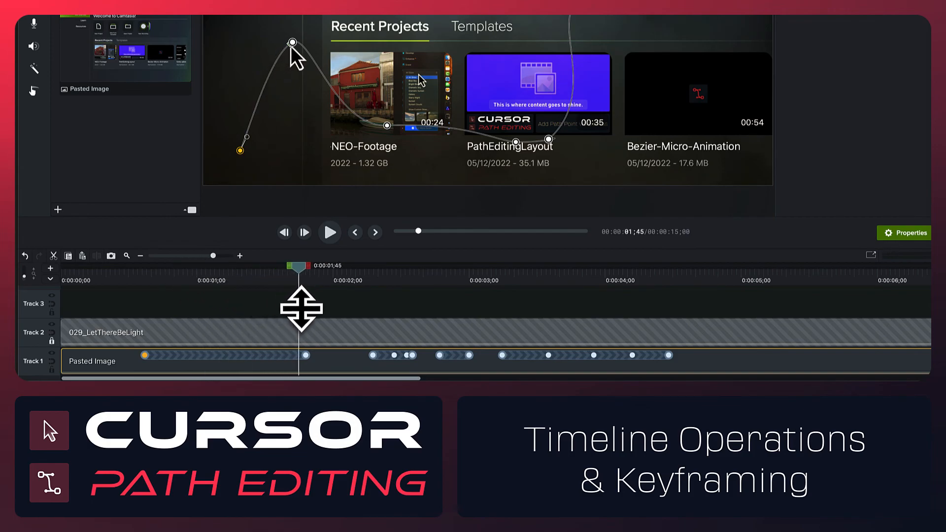
left_click_drag(302, 265, 343, 265)
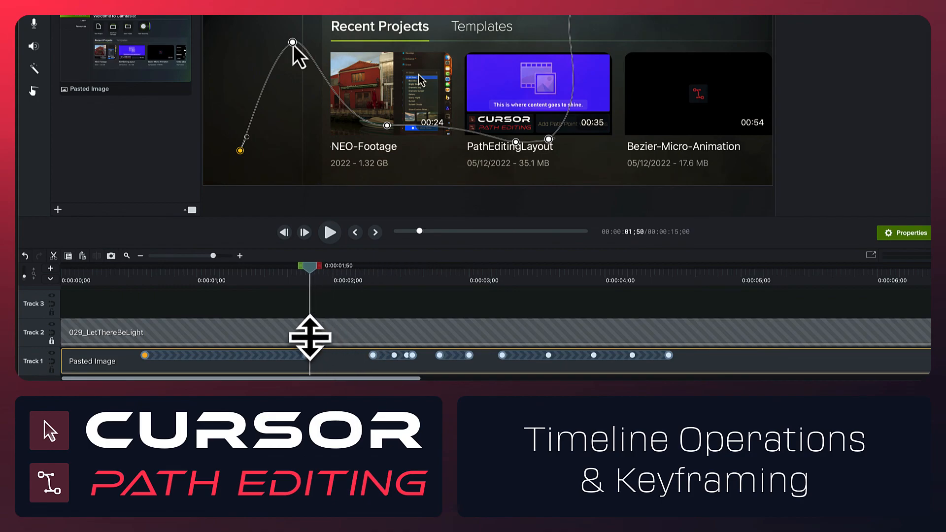
left_click_drag(308, 265, 283, 265)
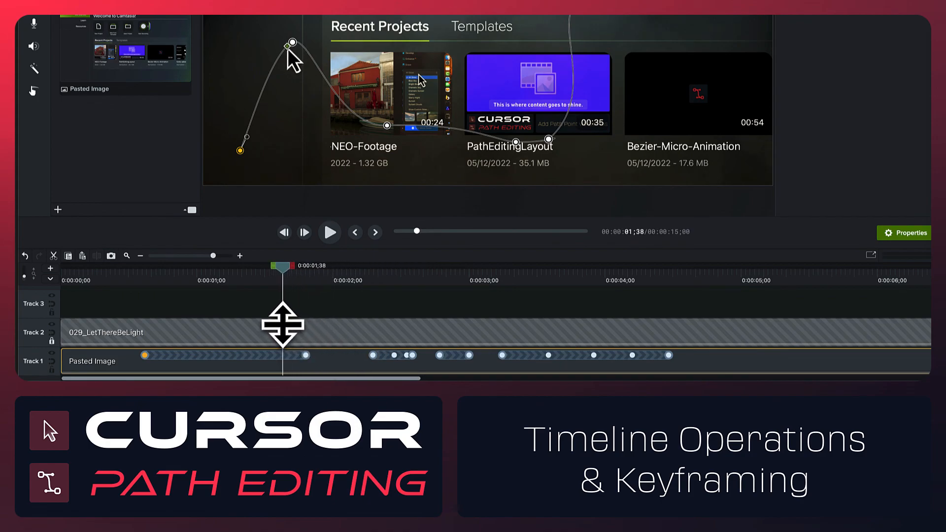